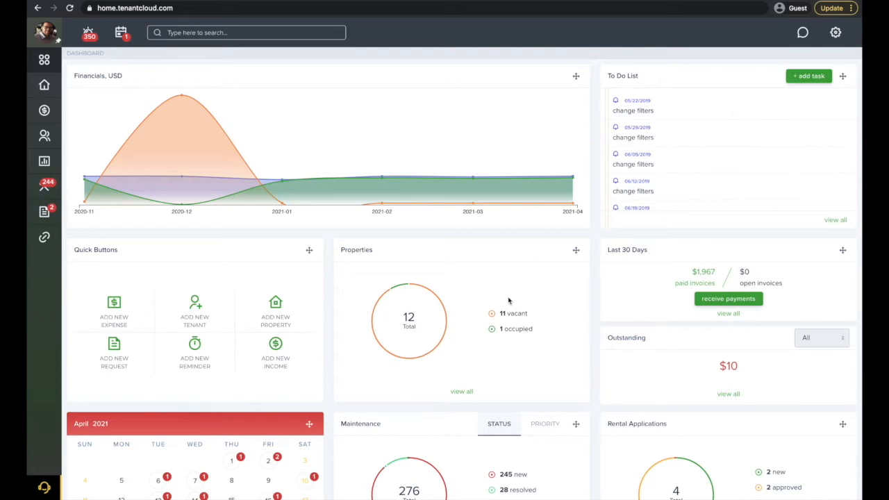
pyautogui.moveTo(834, 33)
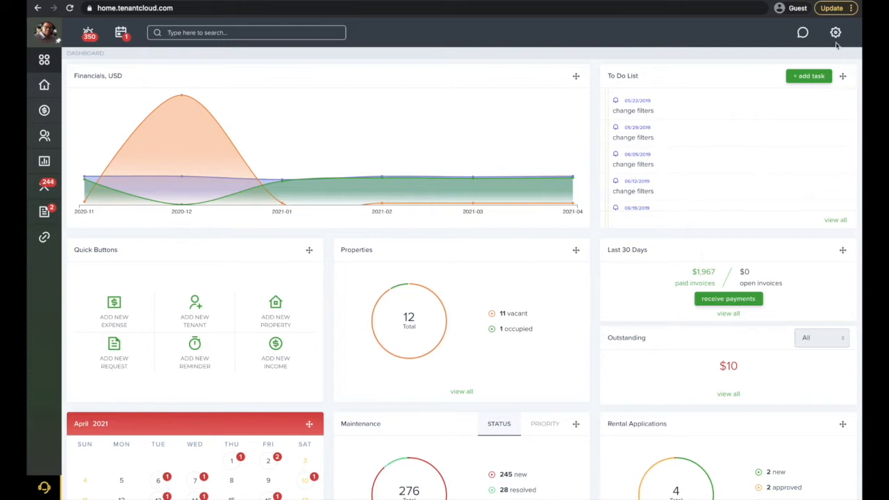
# Go from the dashboard to Settings and its Document Templates list of saved templates
pyautogui.click(833, 30)
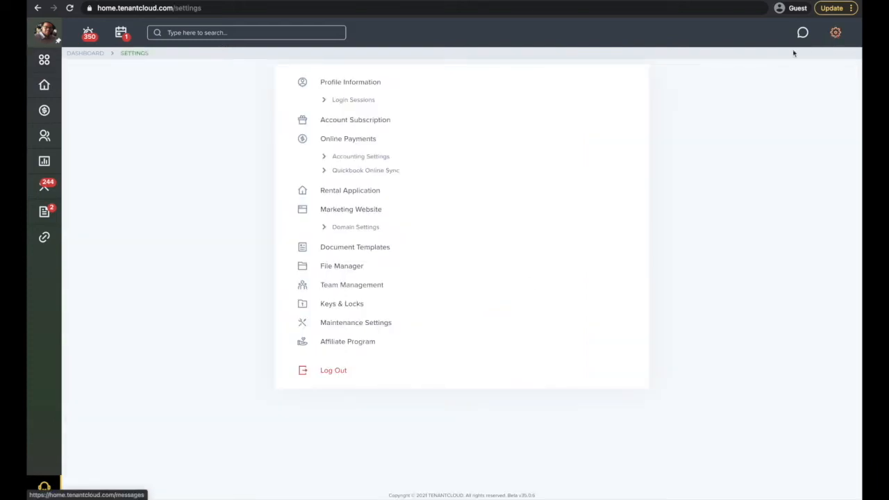
pyautogui.moveTo(425, 239)
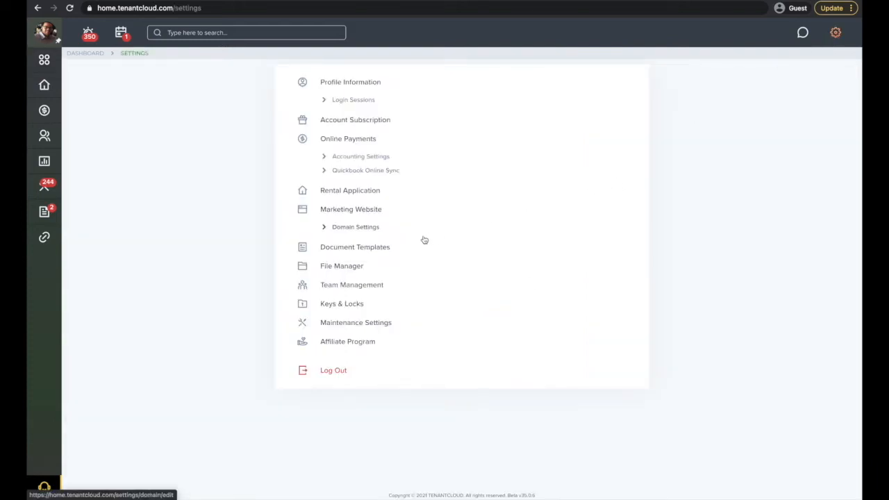
pyautogui.click(354, 247)
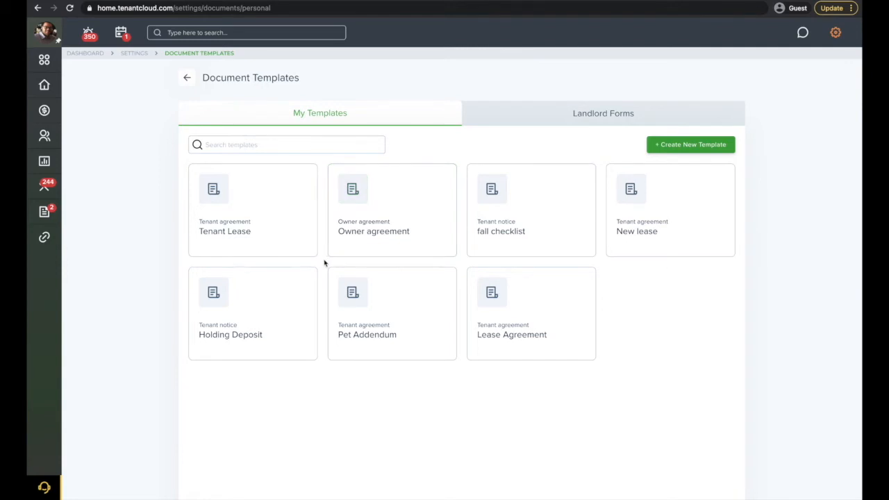
pyautogui.moveTo(293, 223)
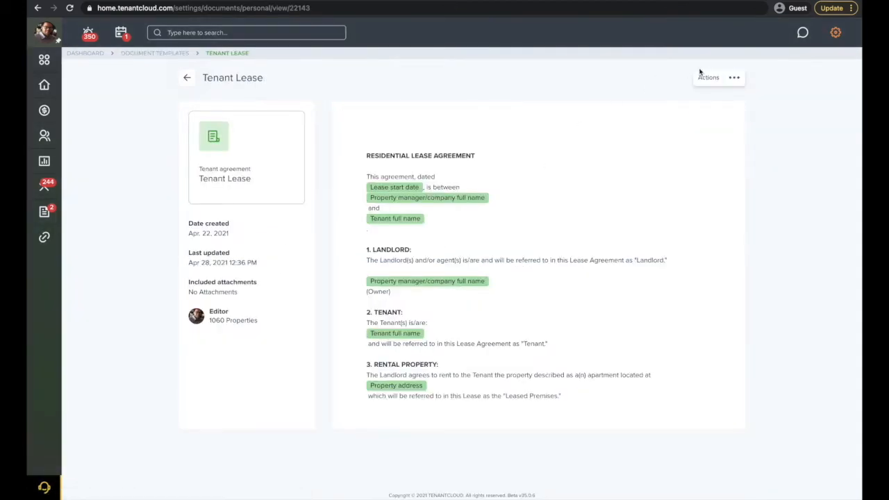
# Edit the Tenant Lease template, review it through the signature fields, and save with Update
pyautogui.click(737, 78)
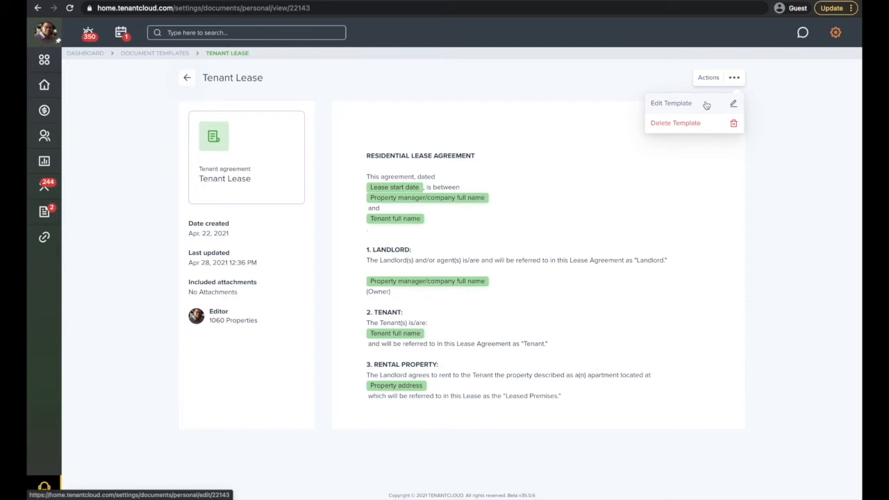
pyautogui.click(671, 103)
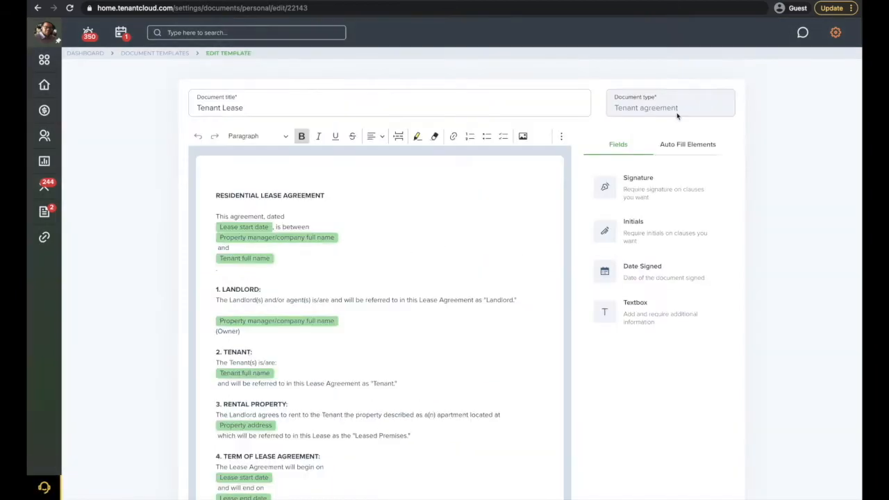
pyautogui.scroll(-3)
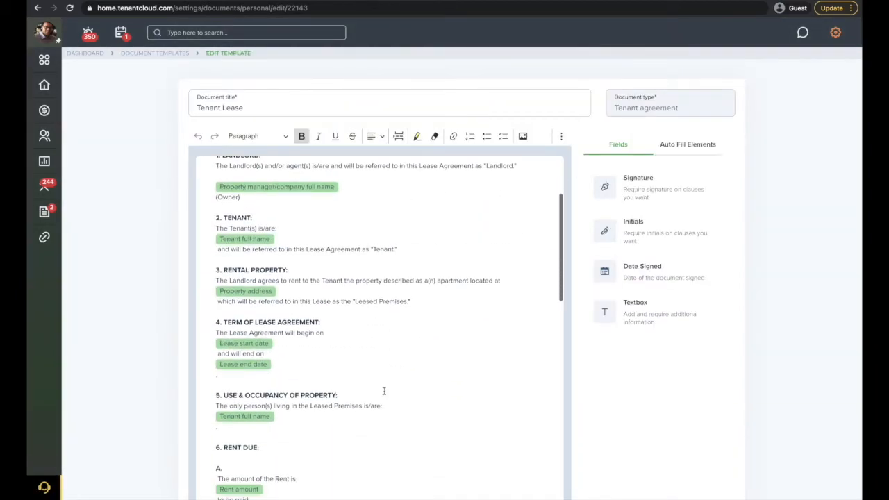
pyautogui.scroll(-3)
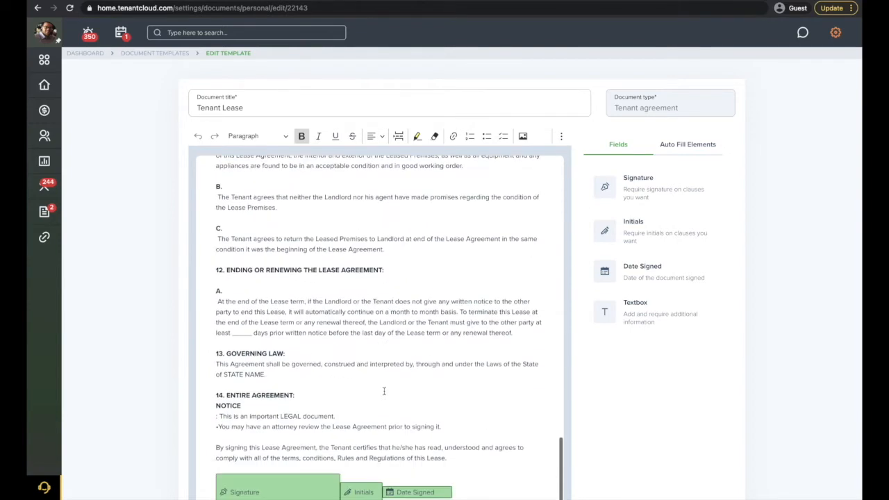
pyautogui.scroll(-3)
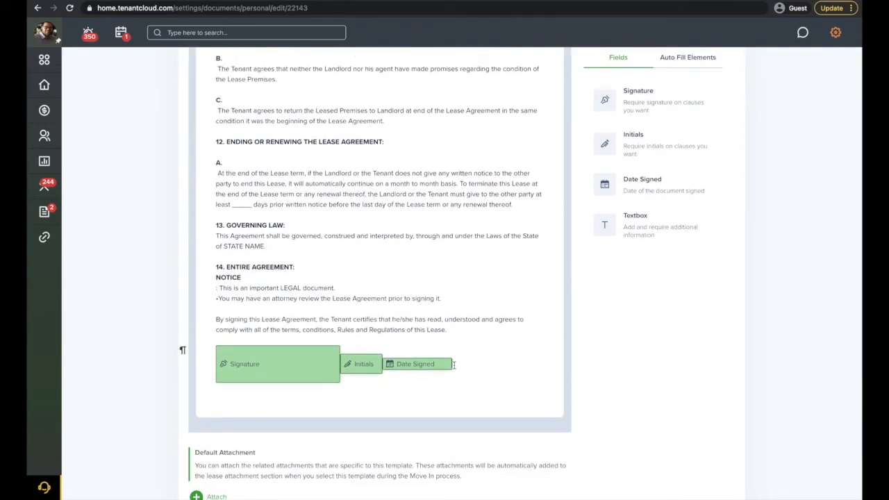
pyautogui.scroll(-3)
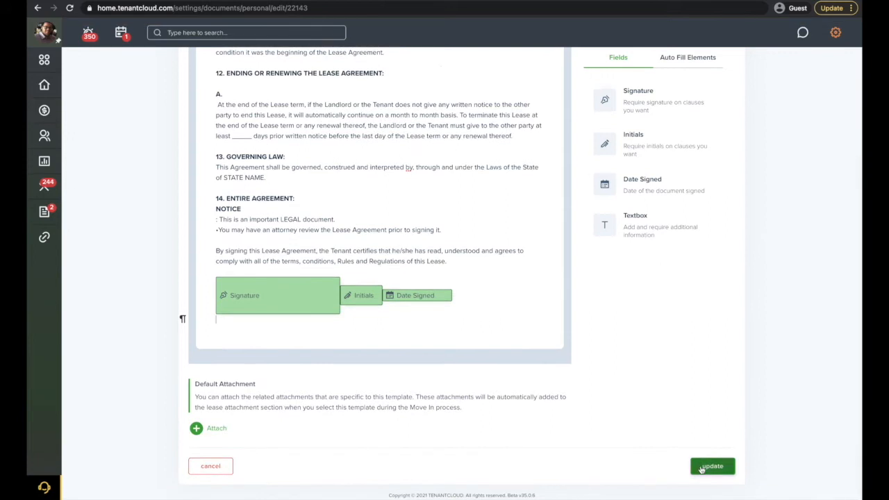
pyautogui.click(712, 466)
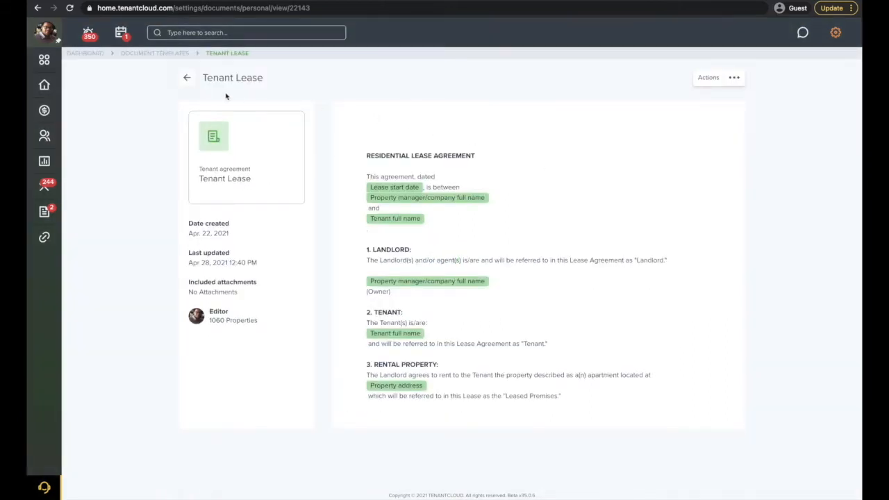
# From Document Templates, start a new template using the Copy & Paste flow
pyautogui.click(187, 78)
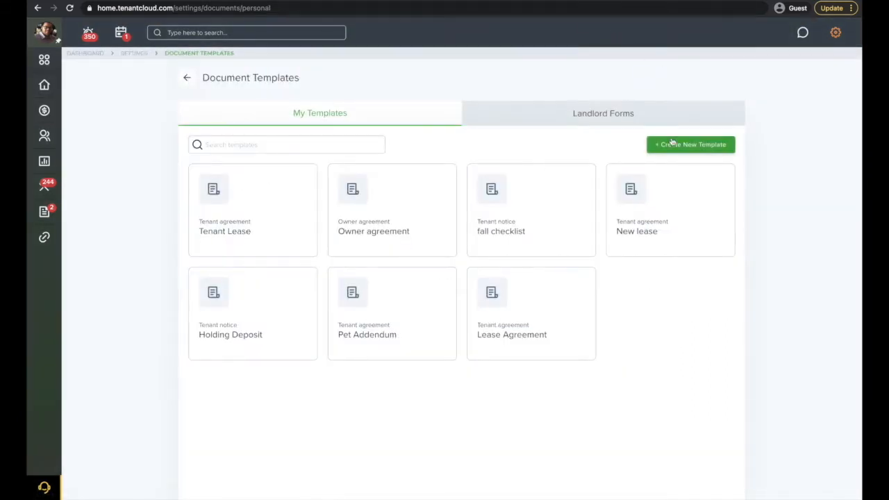
pyautogui.click(690, 144)
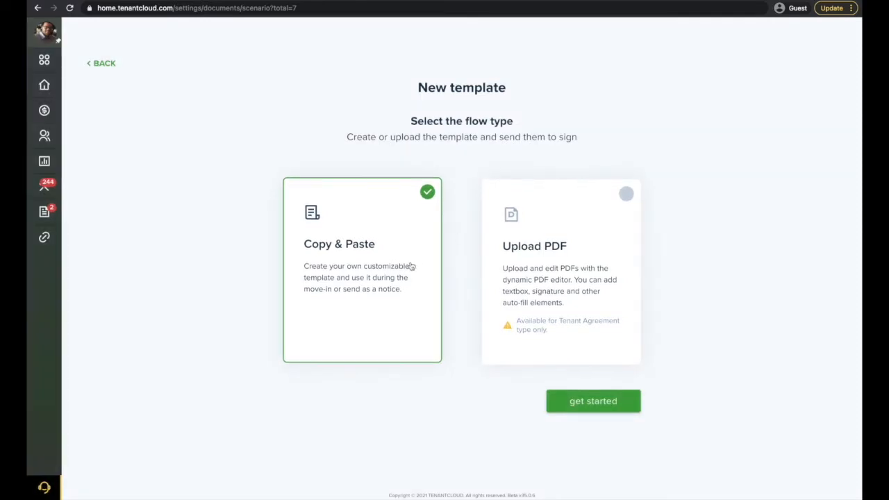
pyautogui.moveTo(406, 271)
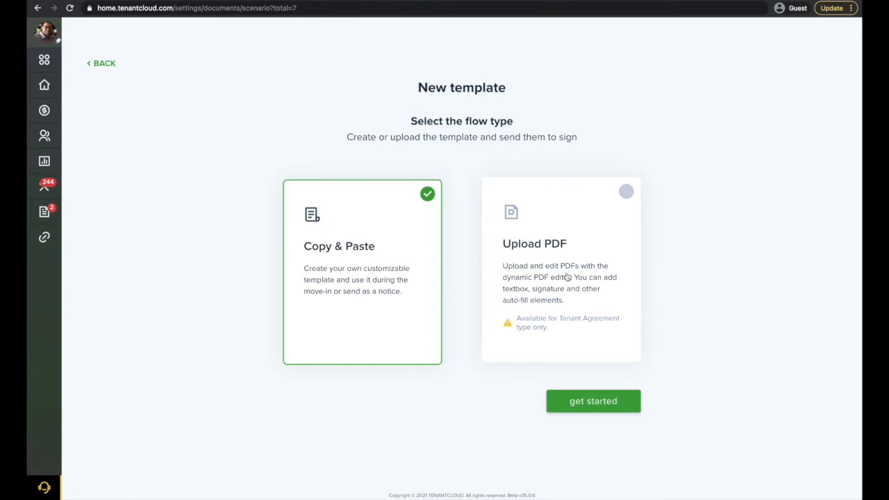
pyautogui.moveTo(567, 329)
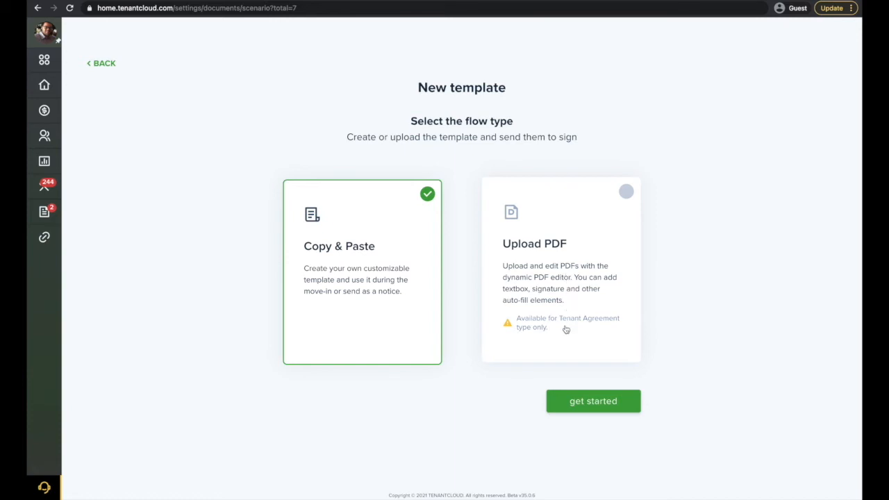
pyautogui.click(593, 400)
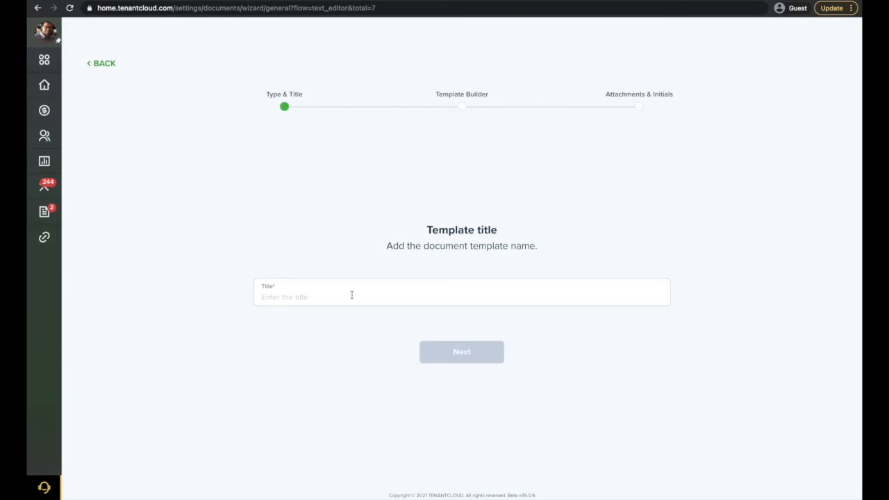
# Title the template 'New Tenant Lease' and proceed to the template type step
pyautogui.write('N')
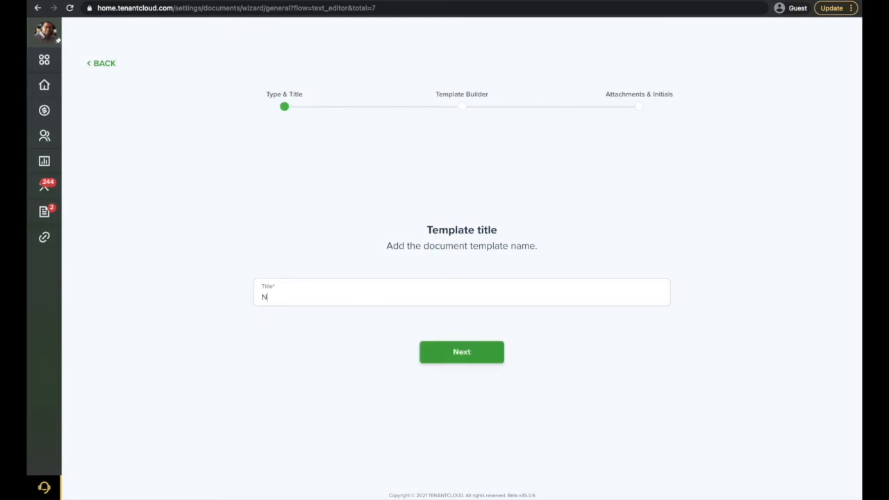
pyautogui.write('ew Tenant L')
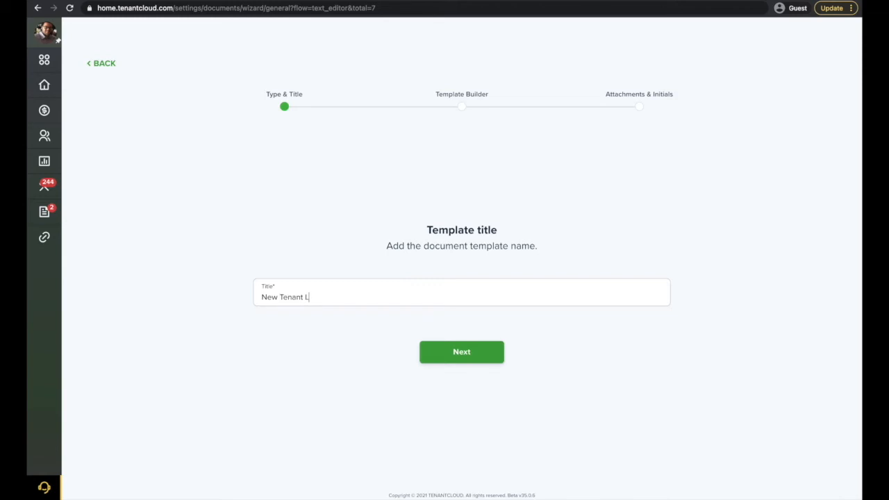
pyautogui.write('ease')
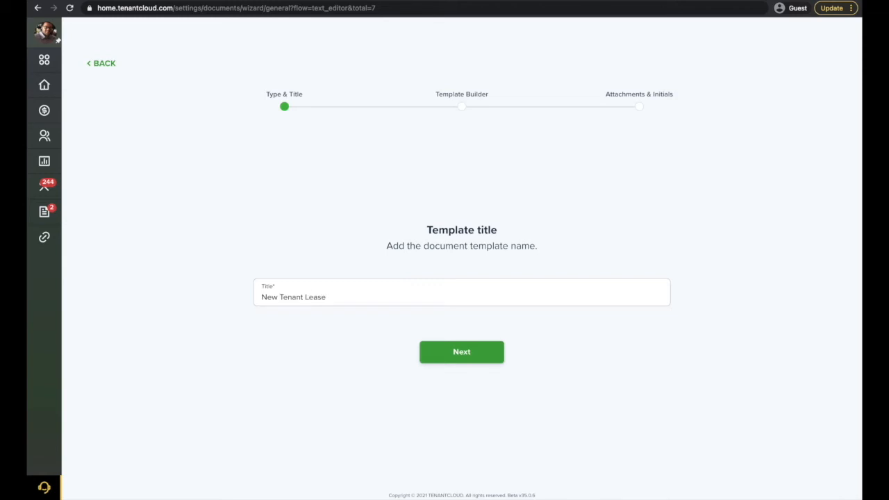
pyautogui.click(461, 352)
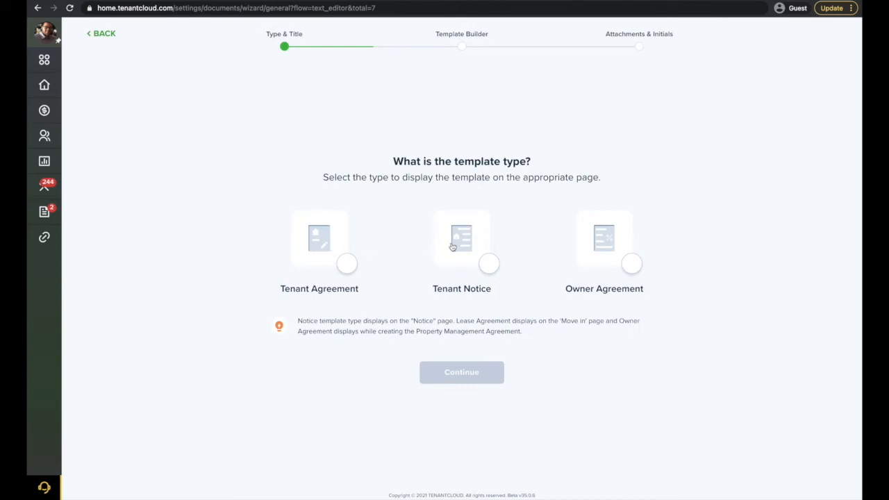
pyautogui.moveTo(611, 239)
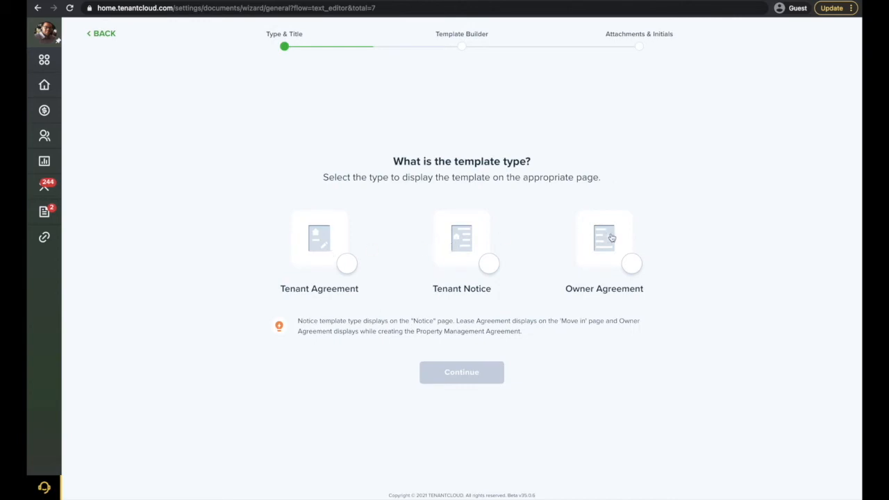
# Choose Tenant Agreement as the type and continue into the Template Builder lease text
pyautogui.click(319, 239)
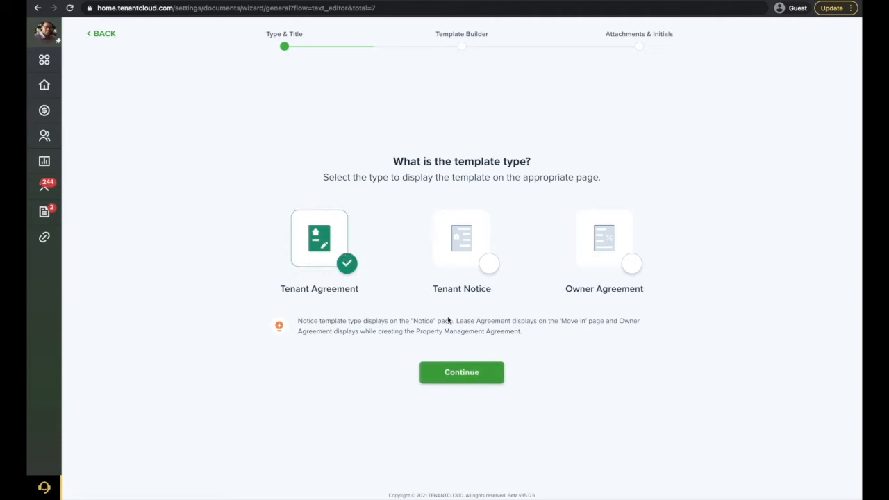
pyautogui.click(461, 373)
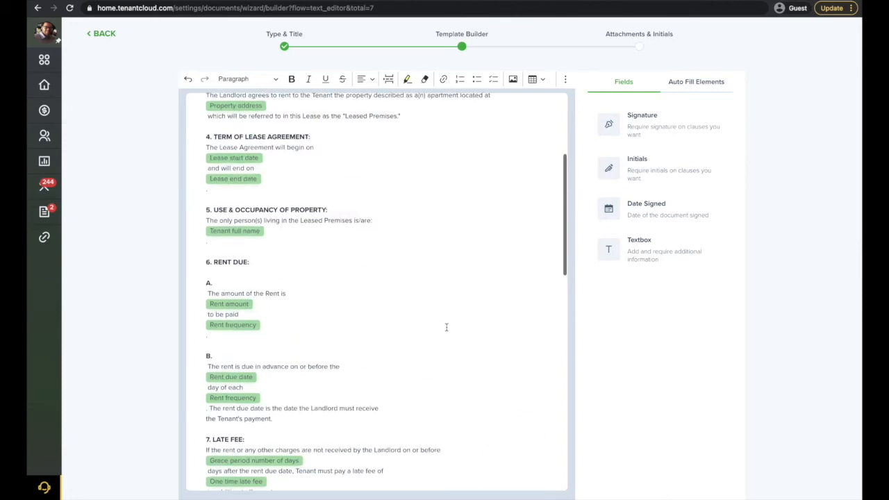
# Place a Signature field after the last lease paragraph, assigned to the Tenant
pyautogui.scroll(-3)
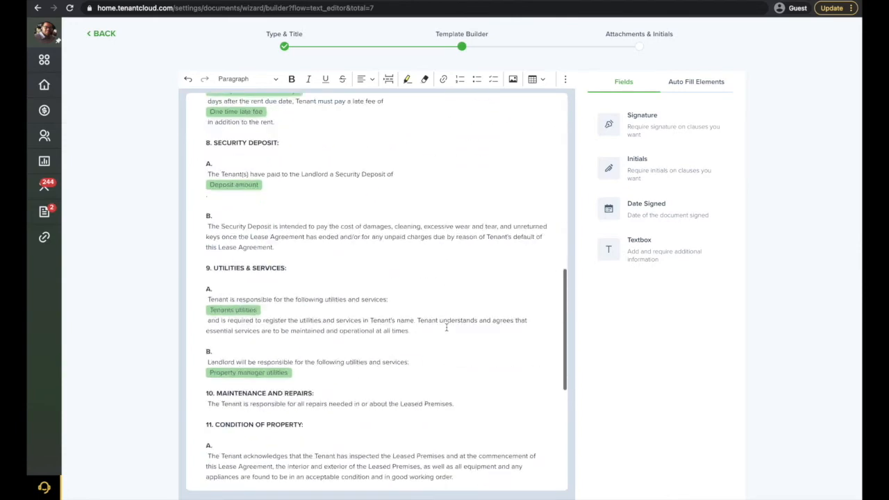
pyautogui.scroll(-3)
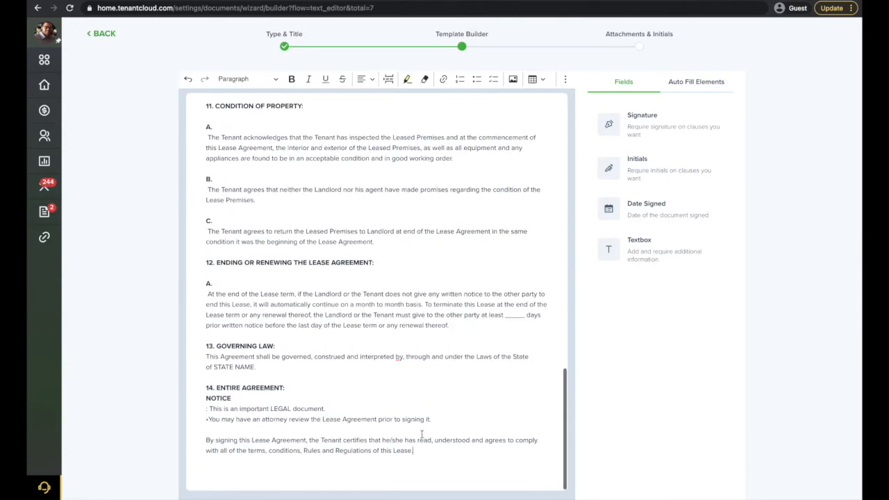
pyautogui.moveTo(679, 133)
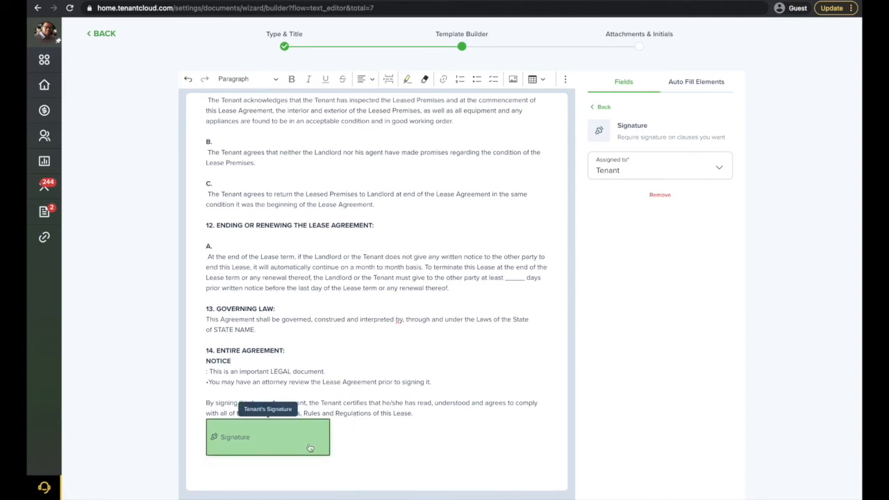
pyautogui.moveTo(642, 180)
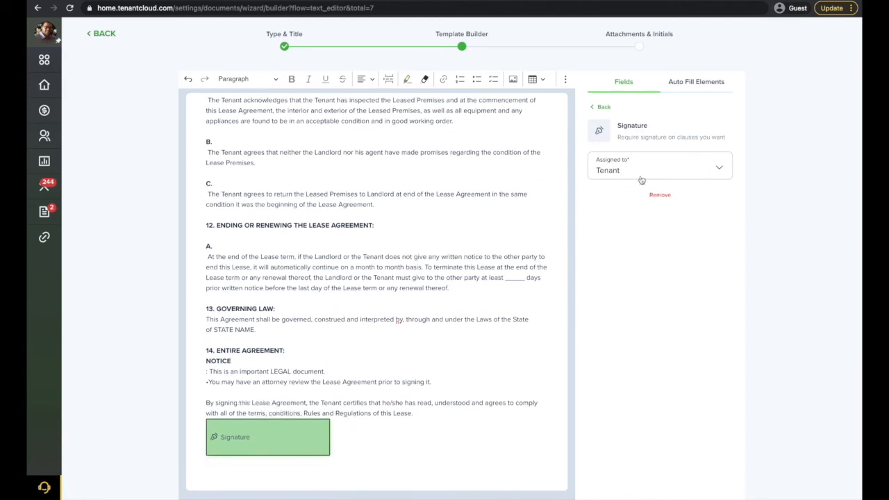
pyautogui.click(660, 170)
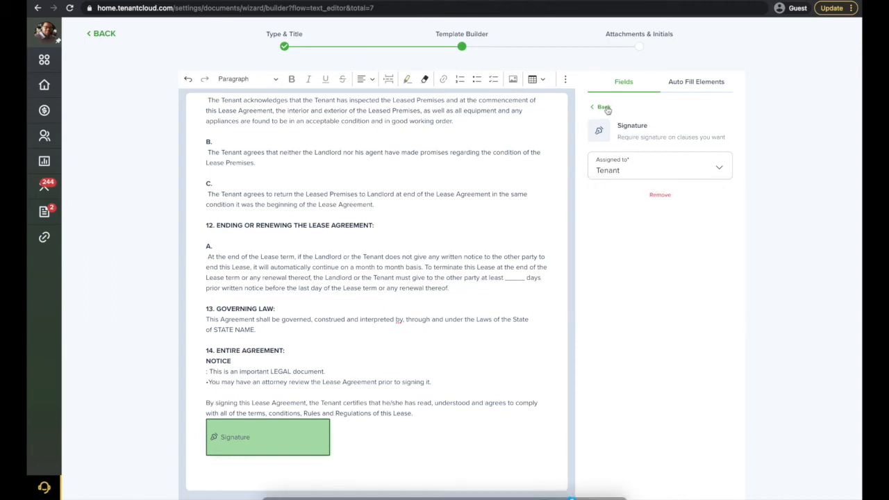
pyautogui.click(600, 105)
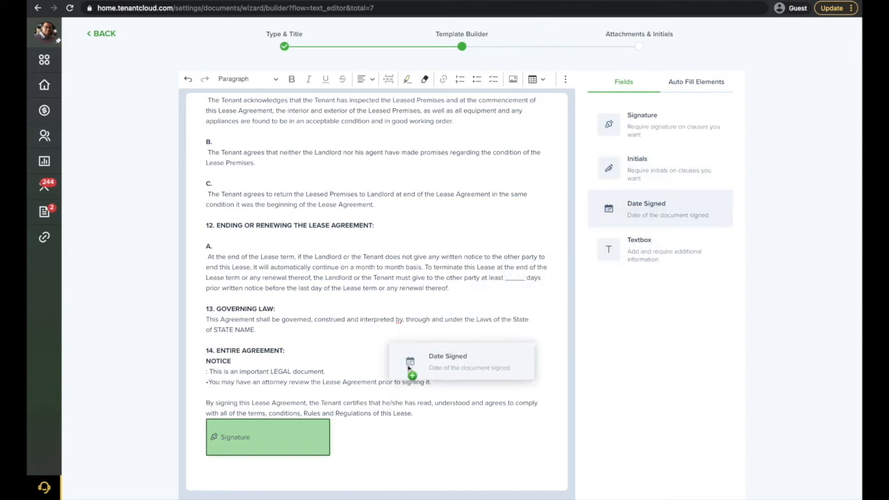
# Drag a Date Signed field beside the signature and select it to view its settings
pyautogui.moveTo(461, 362); pyautogui.dragTo(364, 436)
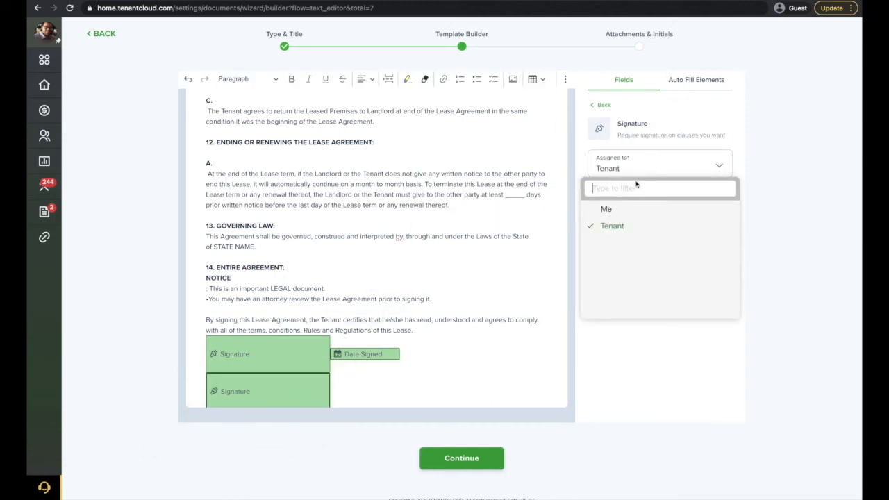
pyautogui.click(601, 104)
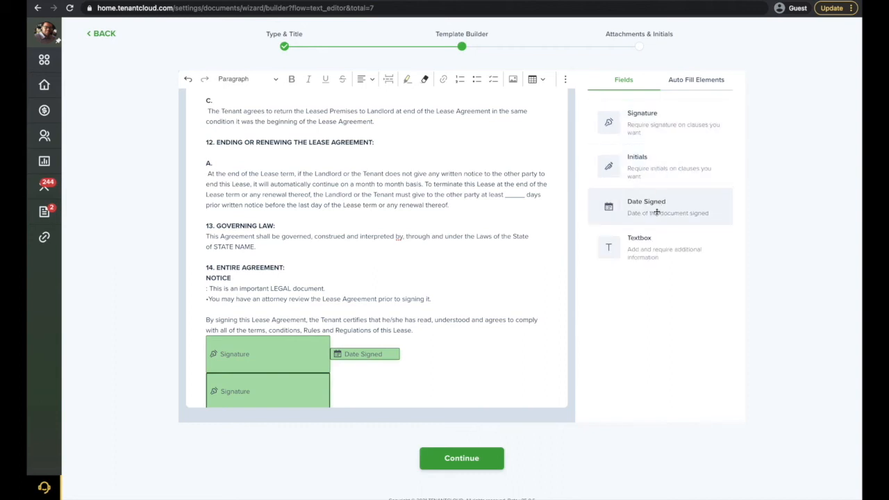
pyautogui.click(661, 206)
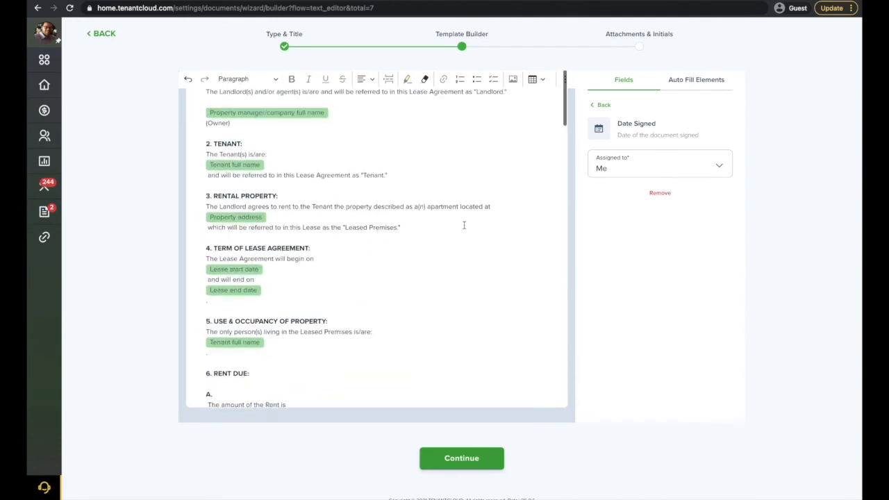
# Show the Auto Fill Elements list in the builder's right panel
pyautogui.click(696, 79)
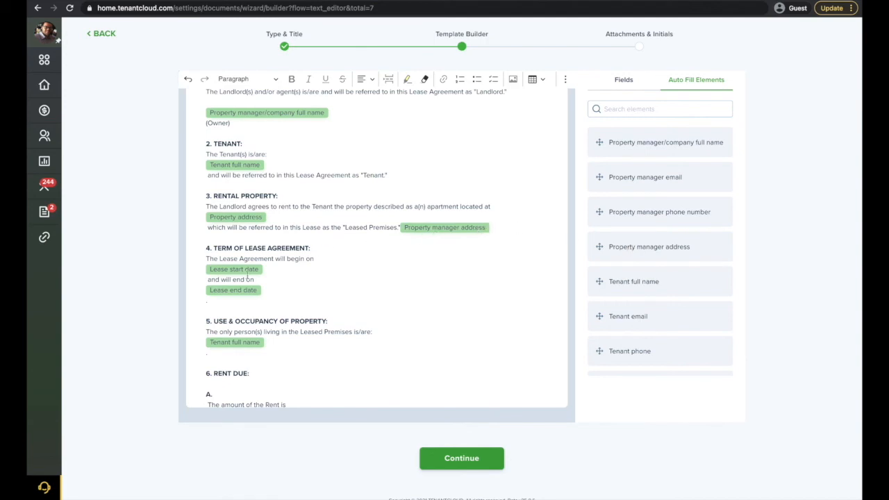
pyautogui.moveTo(242, 297)
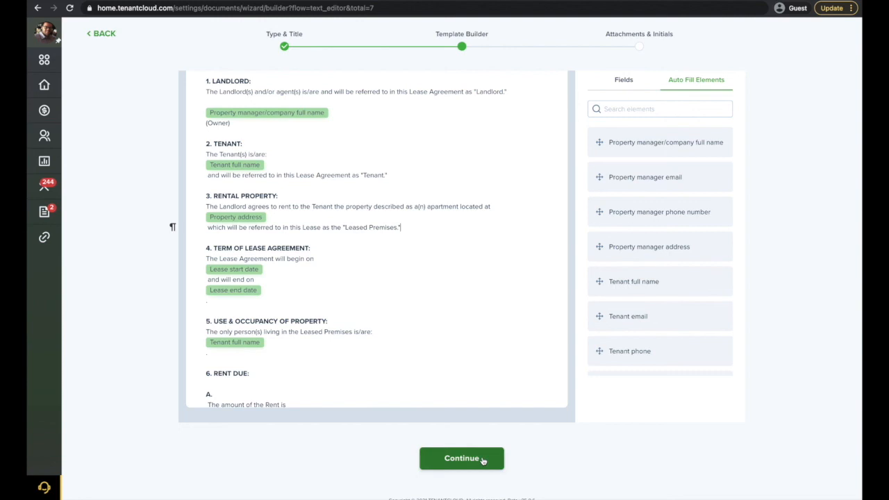
# Continue past the attachments question and view the finished New Tenant Lease template
pyautogui.click(462, 459)
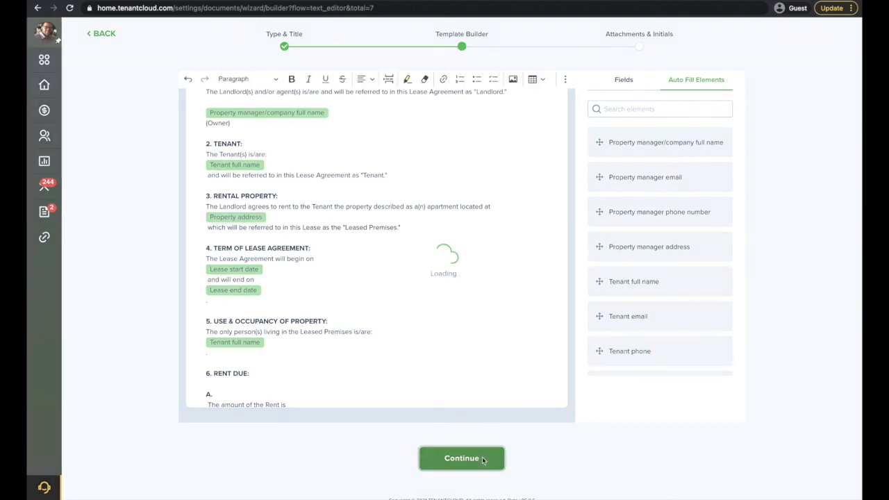
pyautogui.click(461, 459)
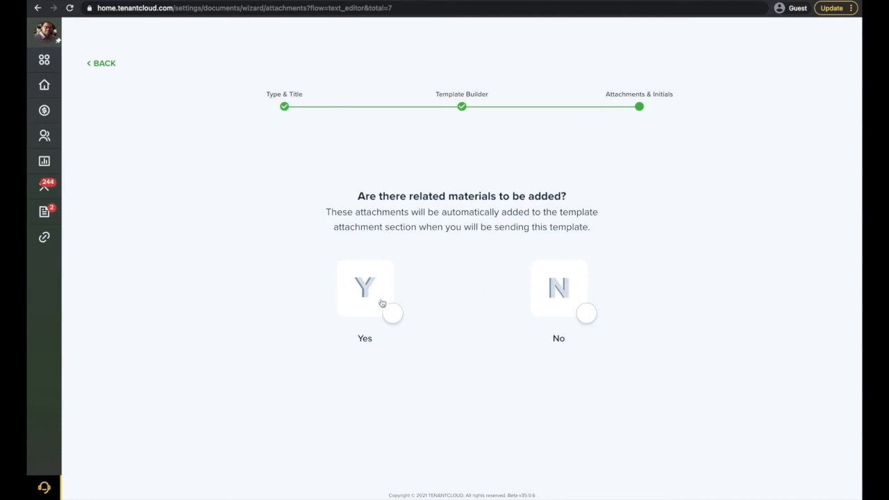
pyautogui.click(364, 287)
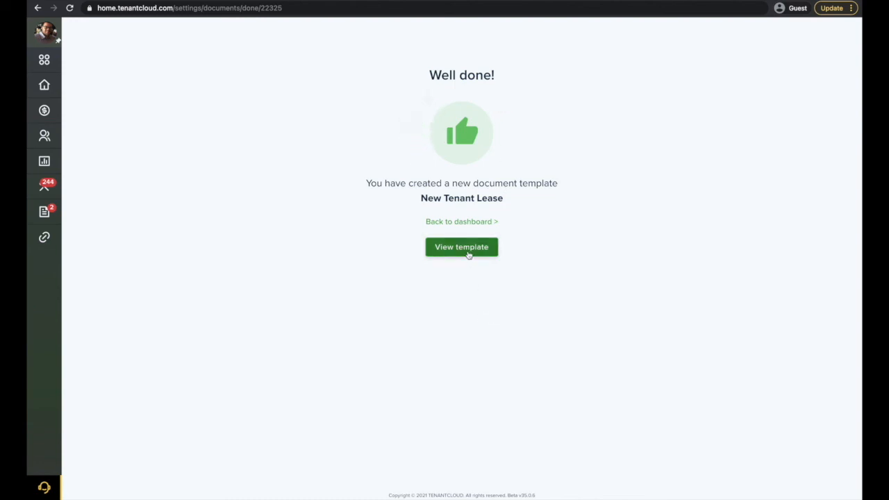
pyautogui.click(461, 248)
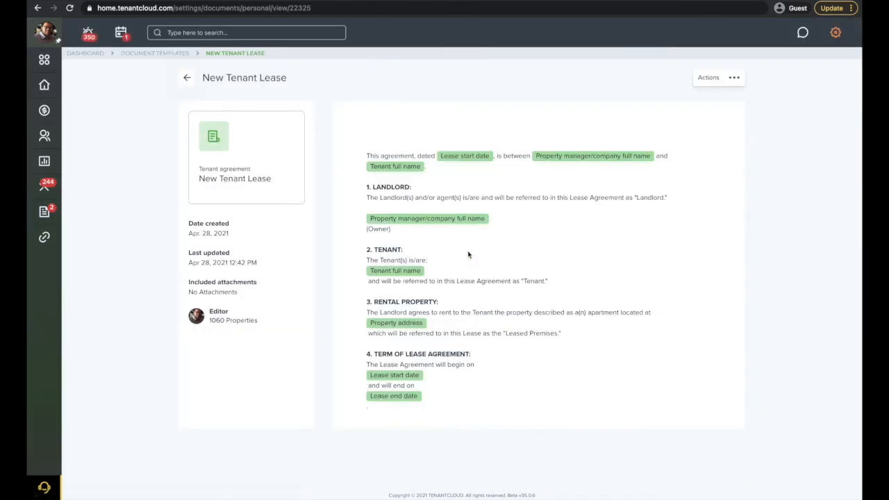